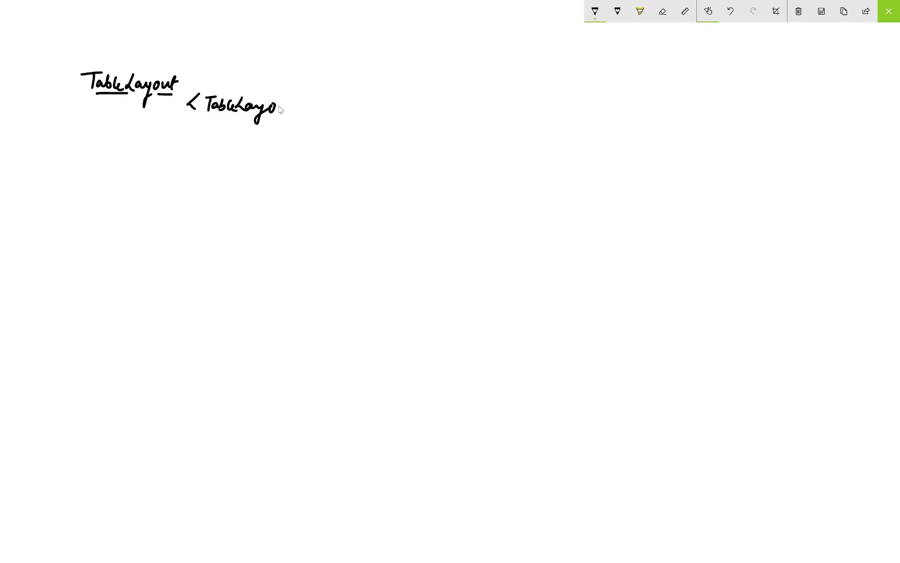
Handwrite '<TableLayout' with width = fill parent and height = fill parent.
drag(275, 109, 281, 132)
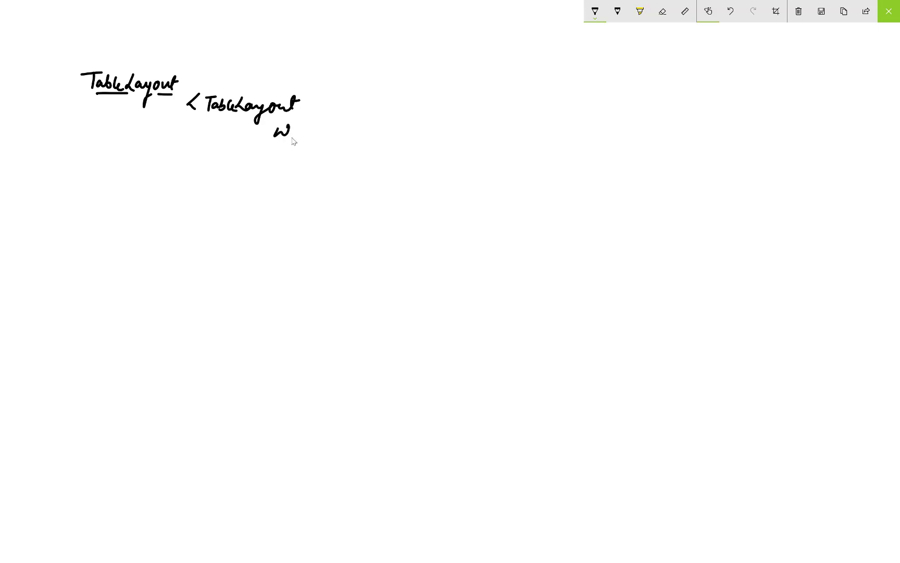
drag(281, 132, 336, 131)
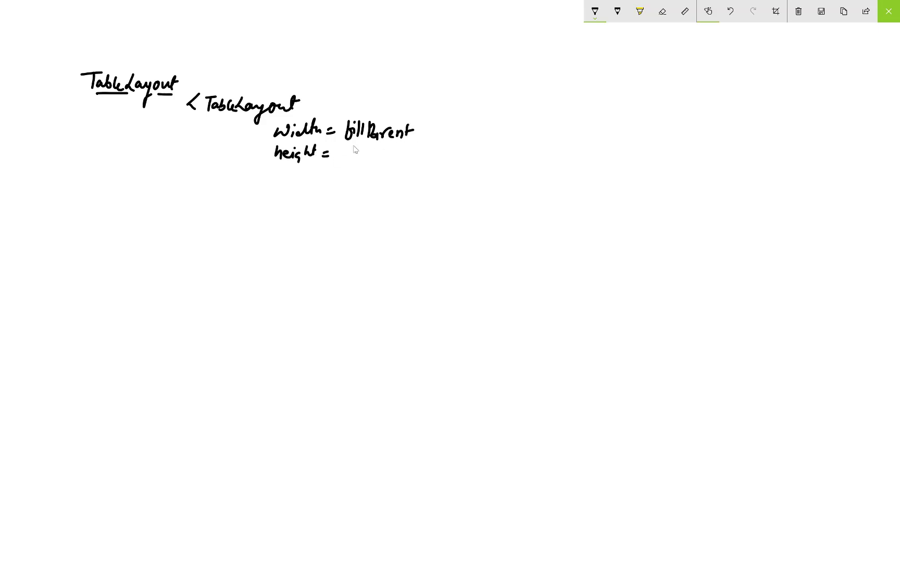
drag(349, 159, 402, 160)
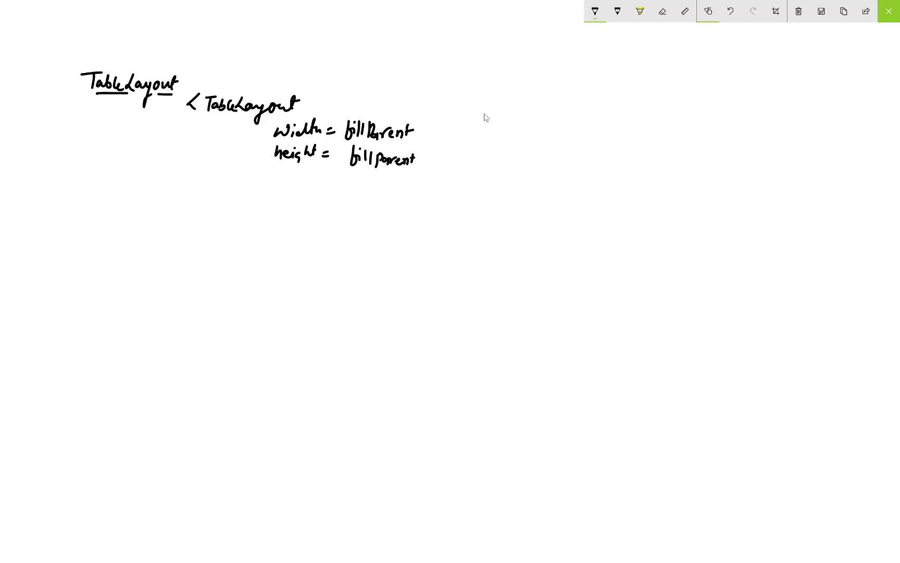
Draw a phone screen rectangle with an arrow labelled 'Mobile Screen'.
drag(483, 113, 632, 319)
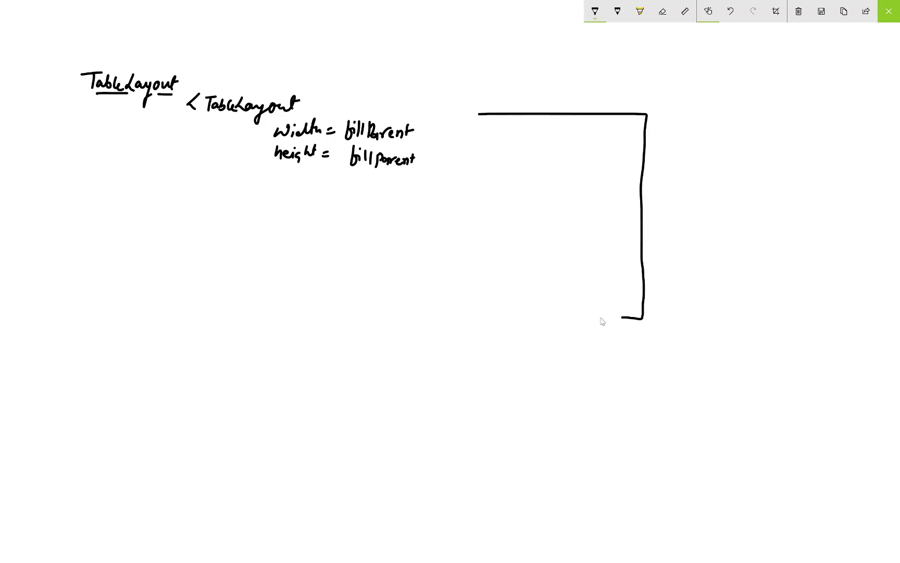
drag(619, 319, 484, 315)
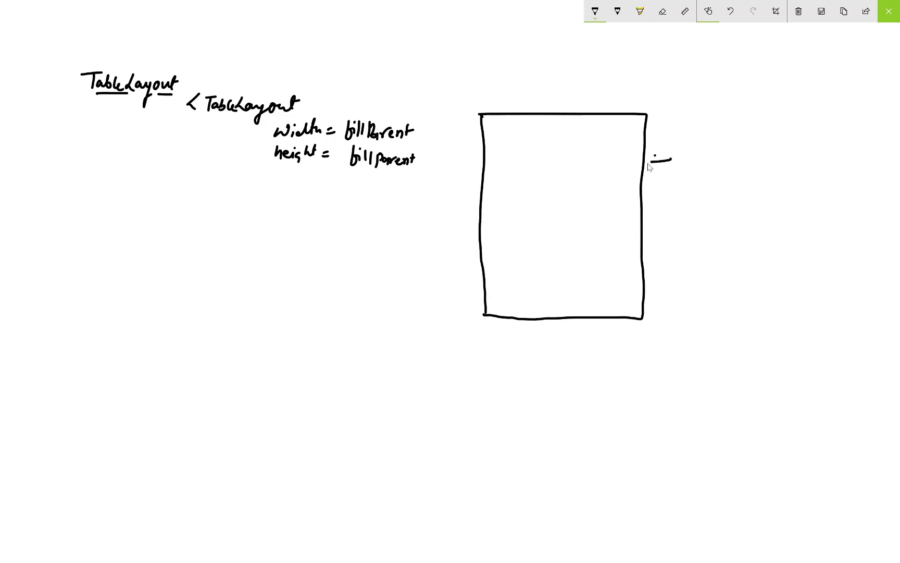
drag(654, 160, 721, 160)
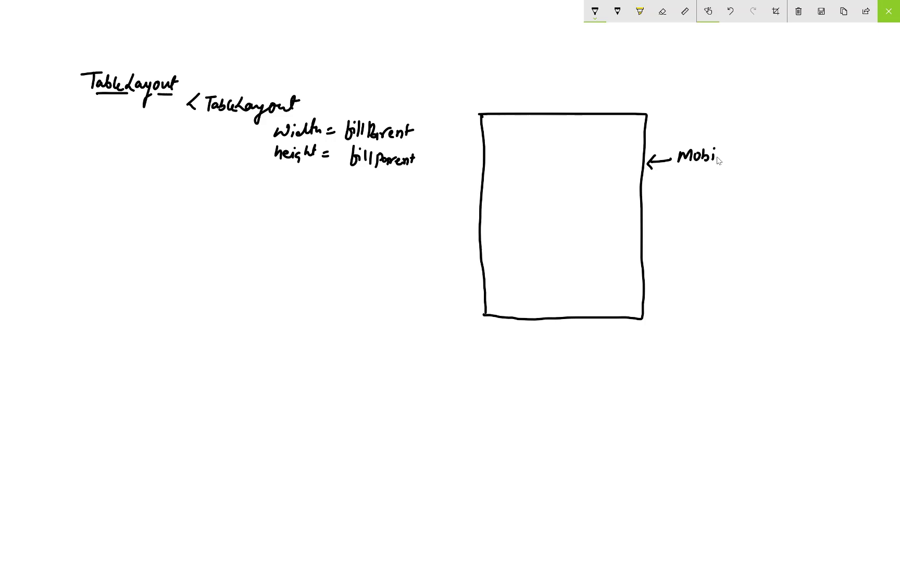
text(Screen)
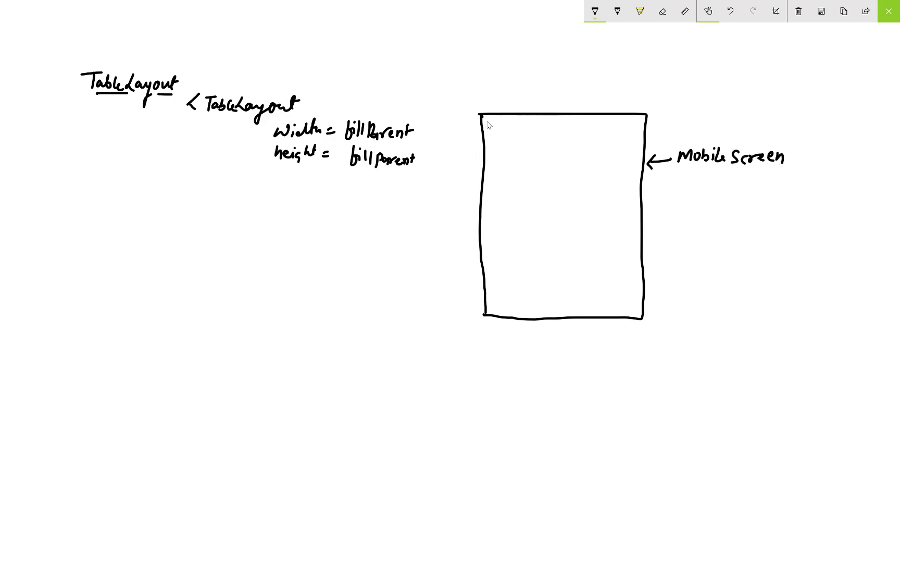
Outline an inner box inside the screen, with an arrow labelled 'Table layout'.
drag(488, 118, 631, 190)
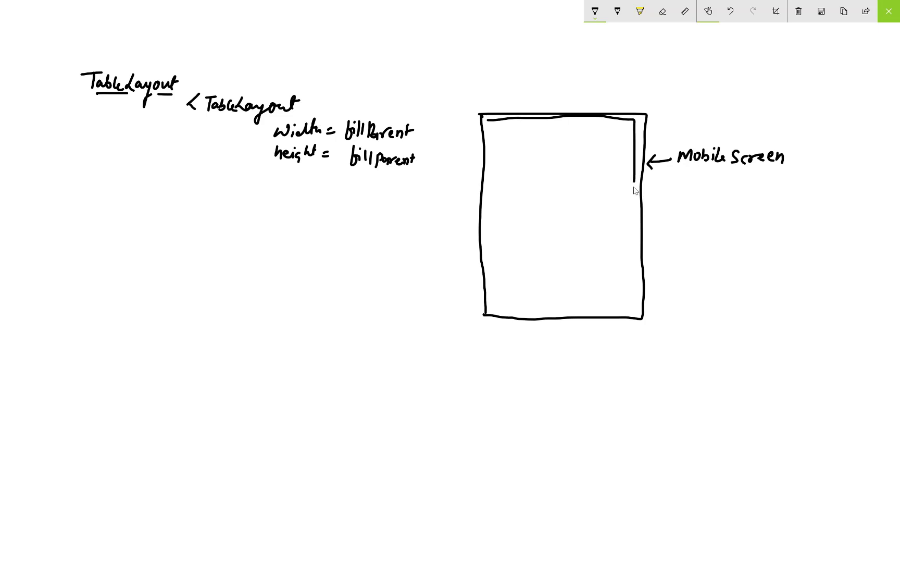
drag(631, 190, 517, 311)
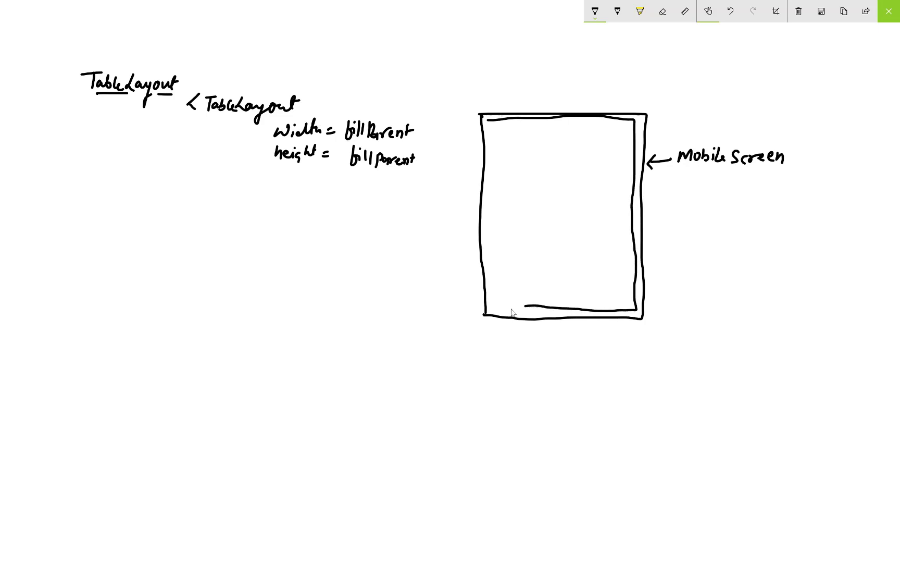
drag(493, 131, 513, 310)
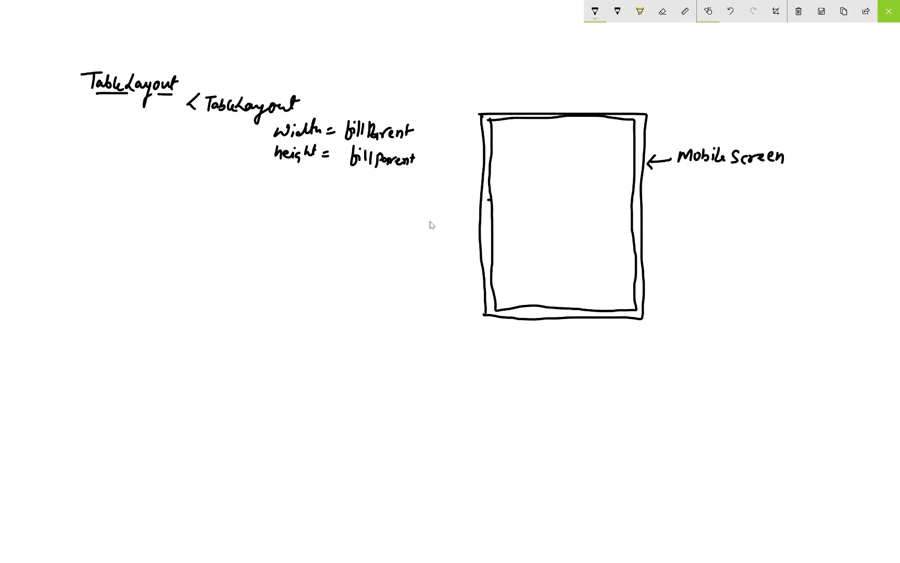
drag(422, 225, 488, 201)
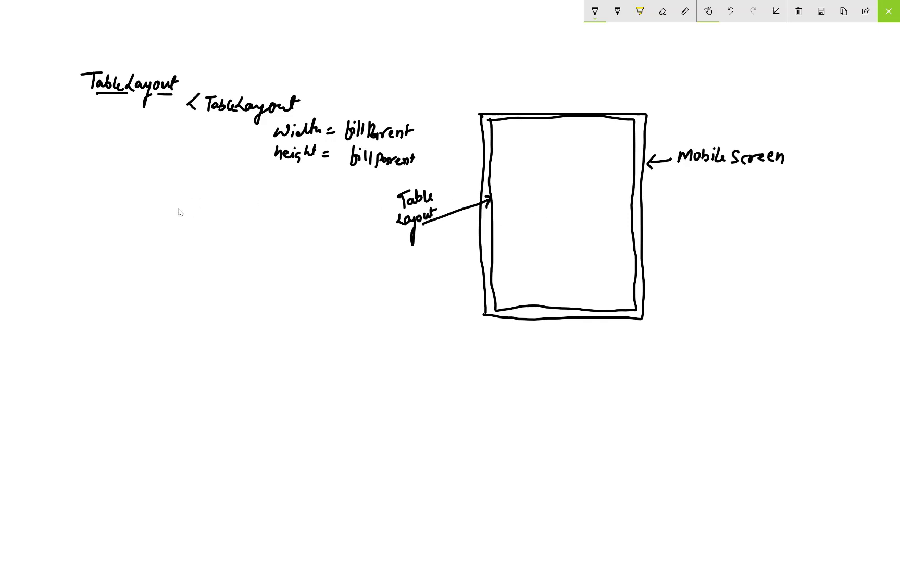
mouse_move(257, 179)
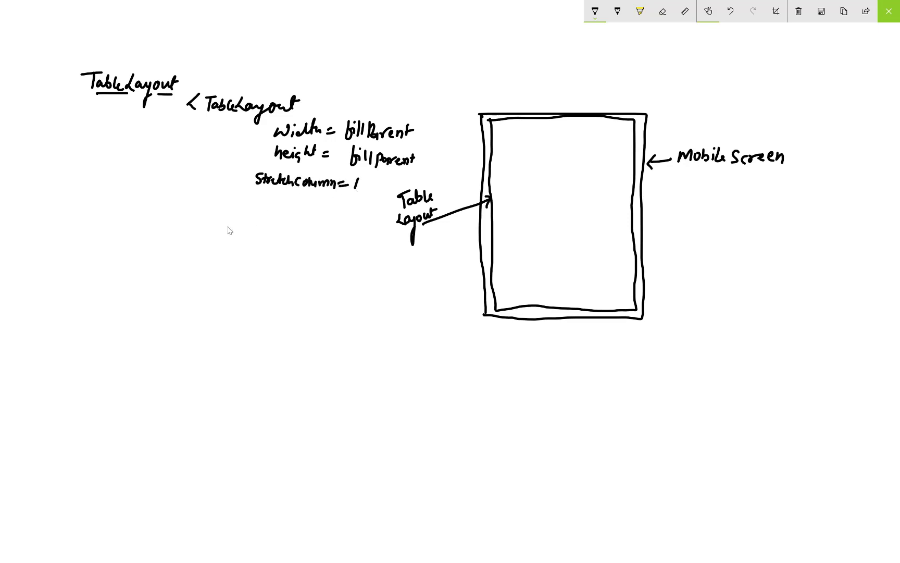
mouse_move(191, 222)
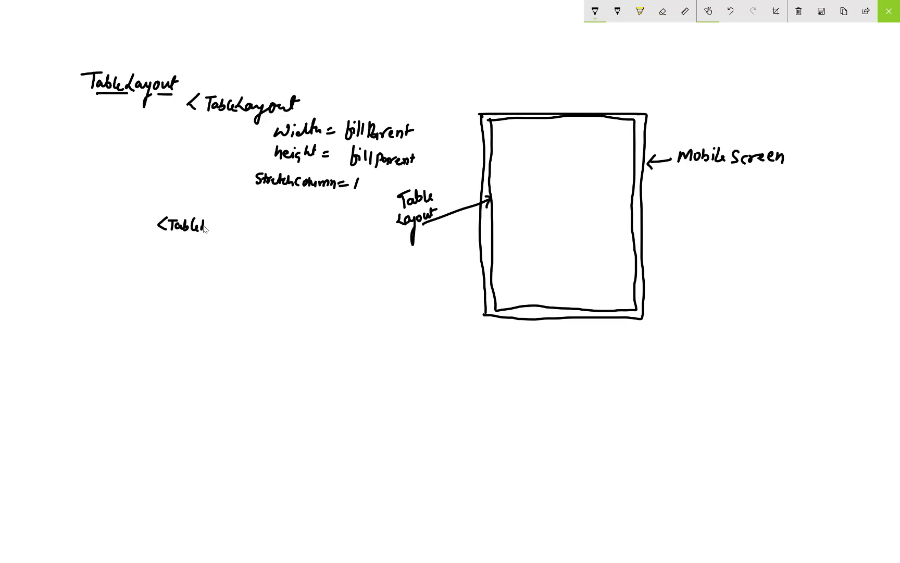
Write 'stretchColumns=1' followed by '<TableRow>' and '</TableRow>' tags.
text(Row>)
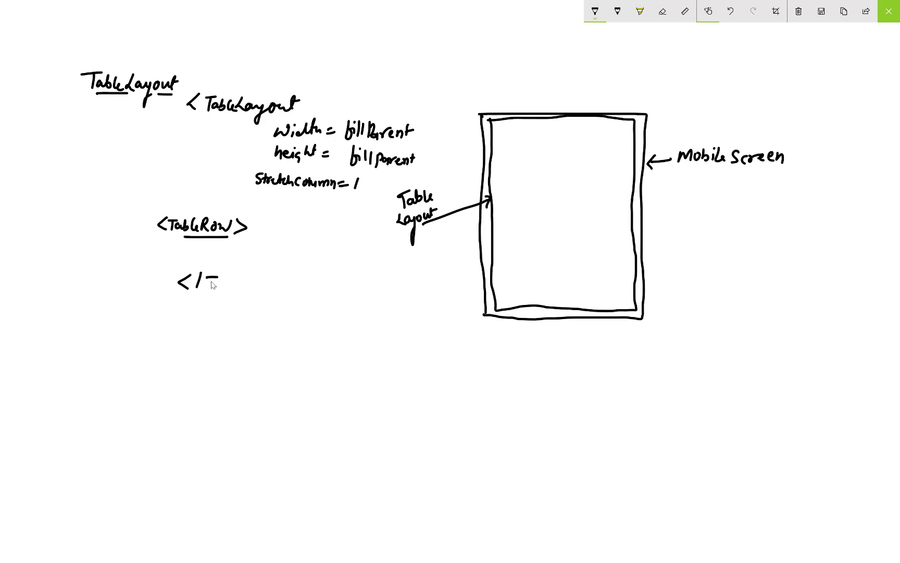
text(TableRow>)
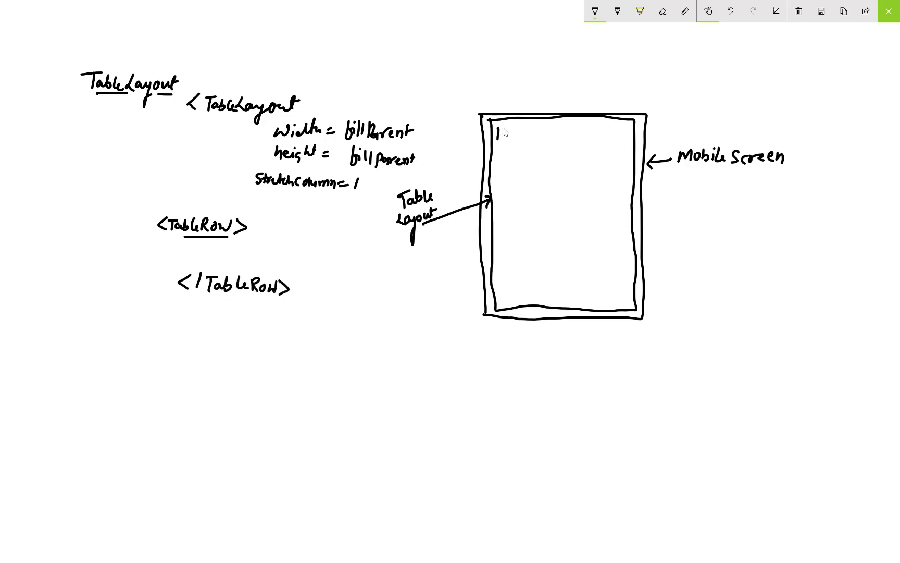
Sketch three stacked row boxes, with 'TableRow' arrows on the first two.
drag(500, 130, 620, 137)
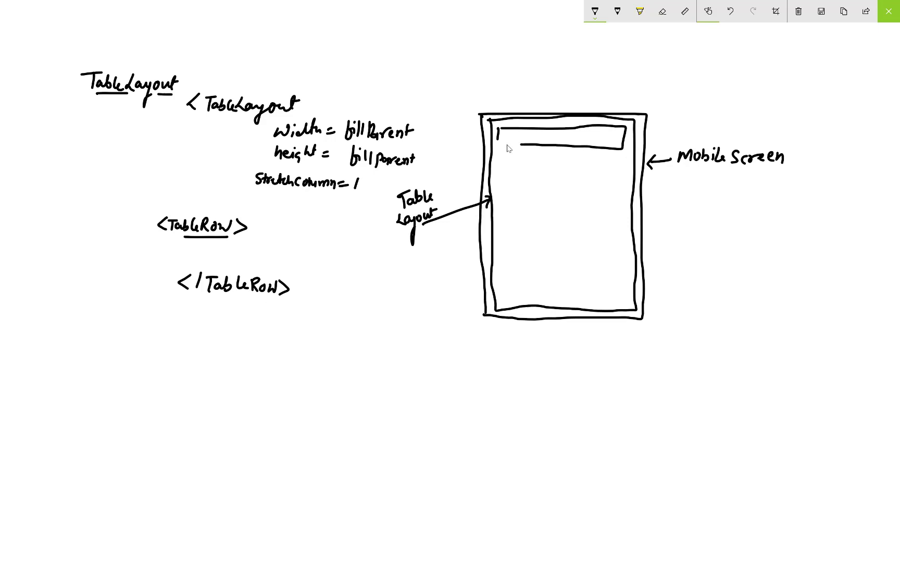
drag(626, 139, 692, 122)
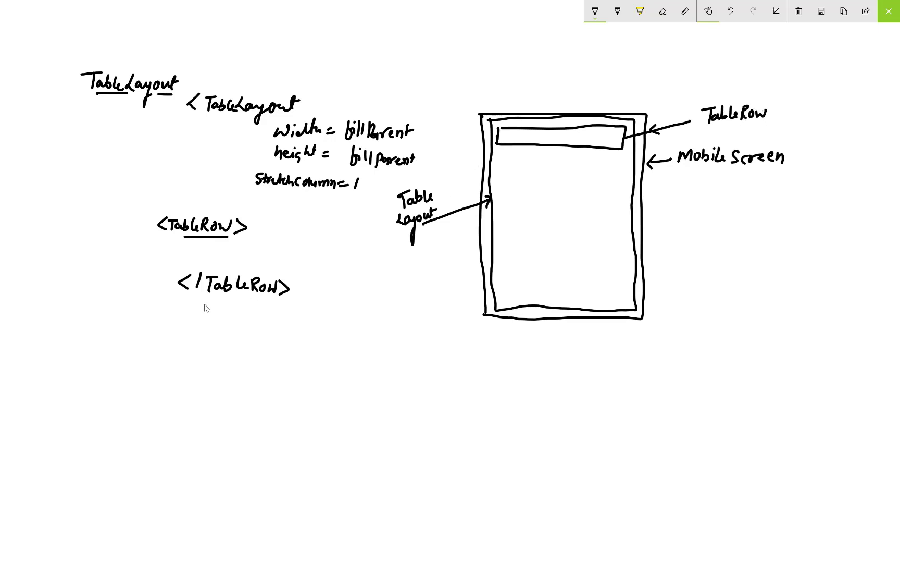
mouse_move(623, 172)
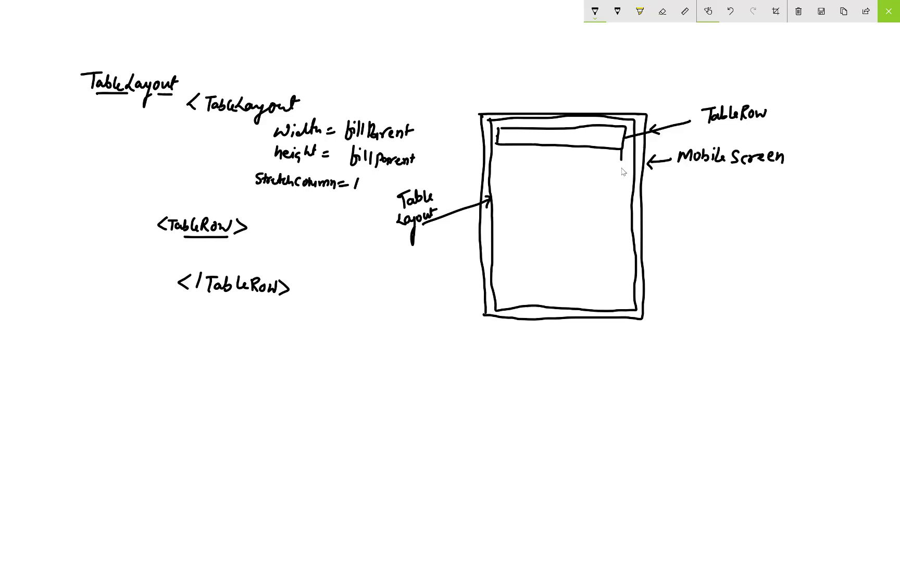
drag(494, 169, 623, 167)
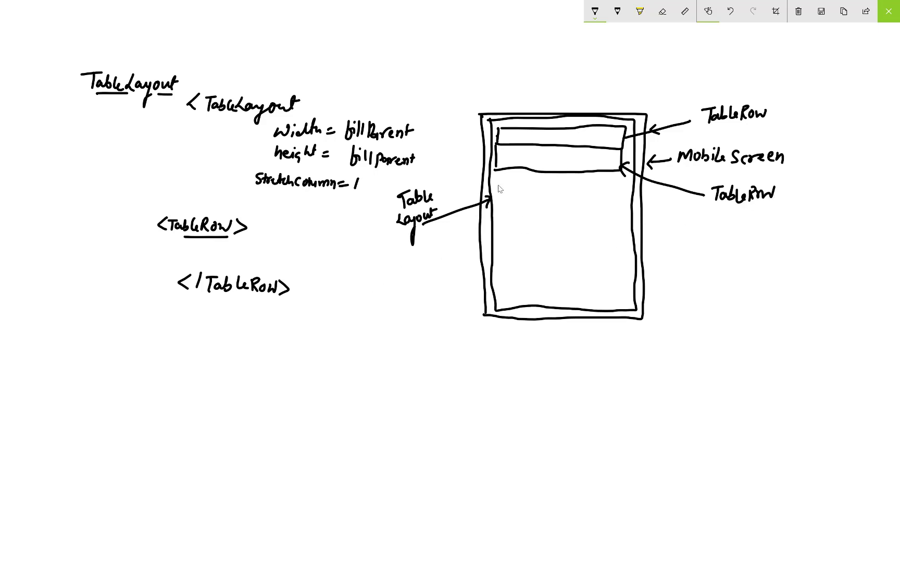
drag(494, 190, 609, 204)
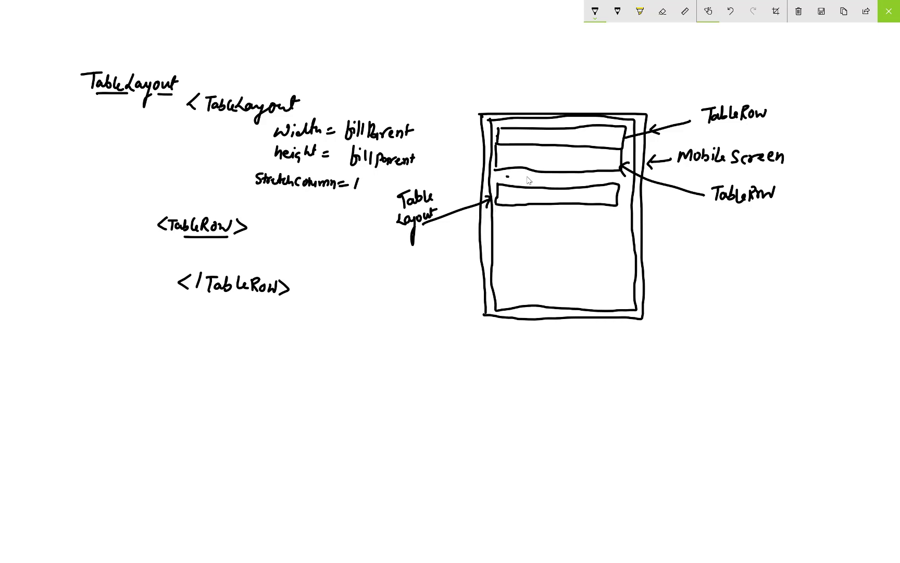
Draw a divider between rows two and three, noted 'View, height = 2..., background'.
drag(506, 179, 714, 241)
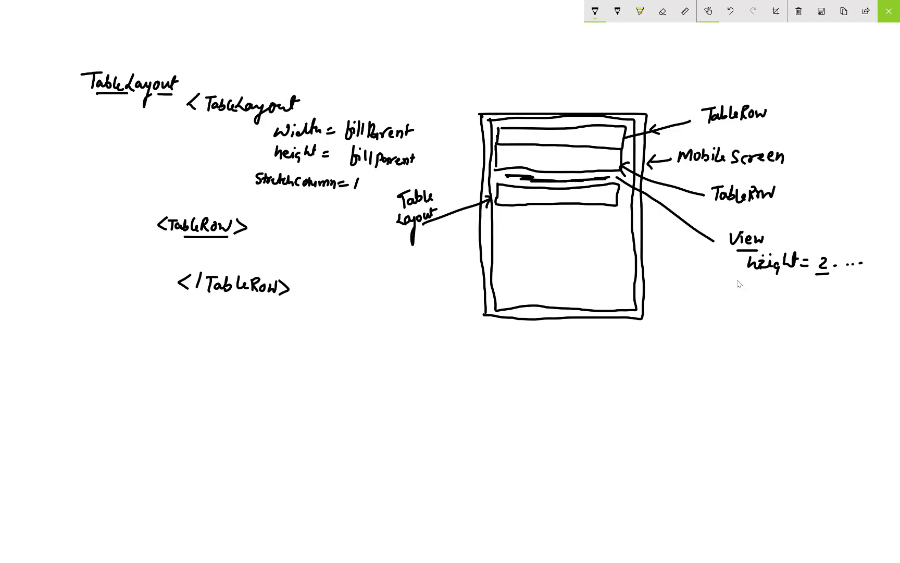
mouse_move(764, 288)
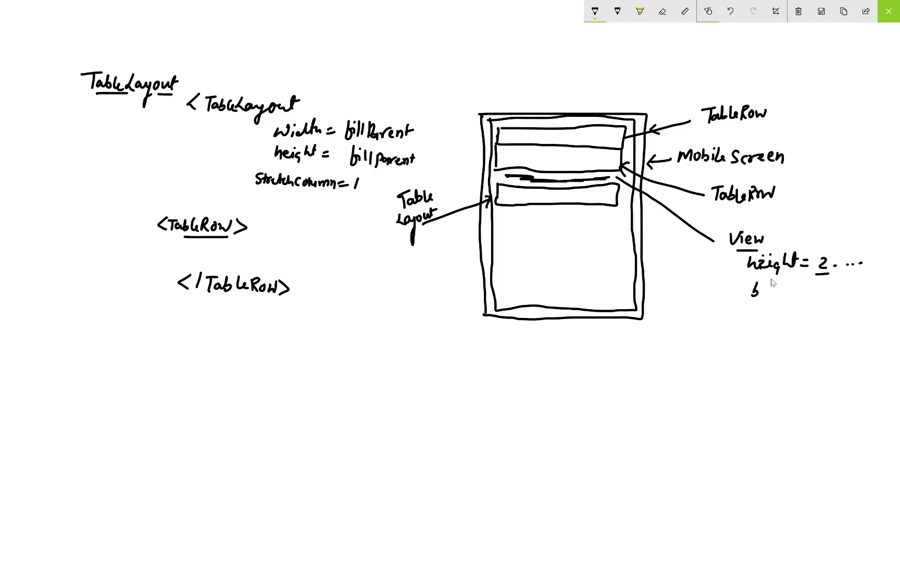
text(background.)
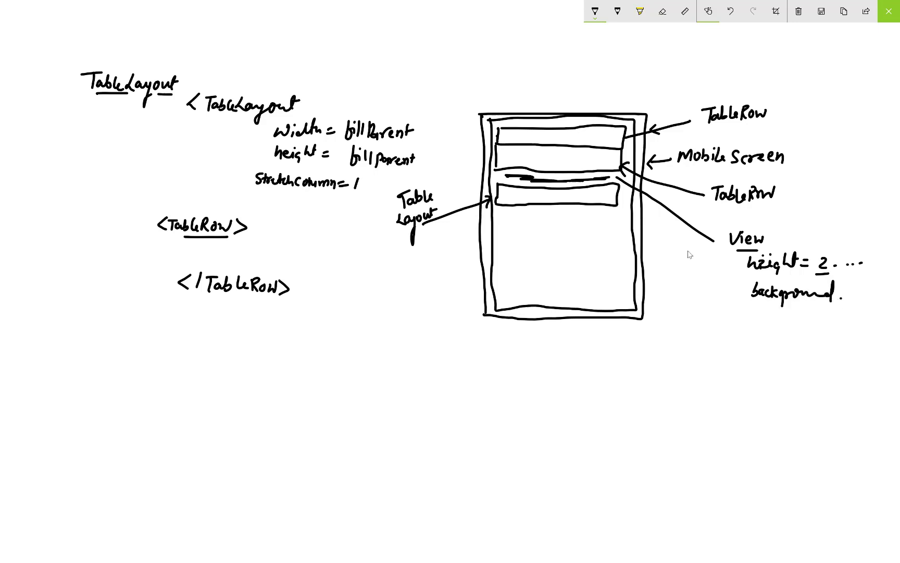
mouse_move(495, 222)
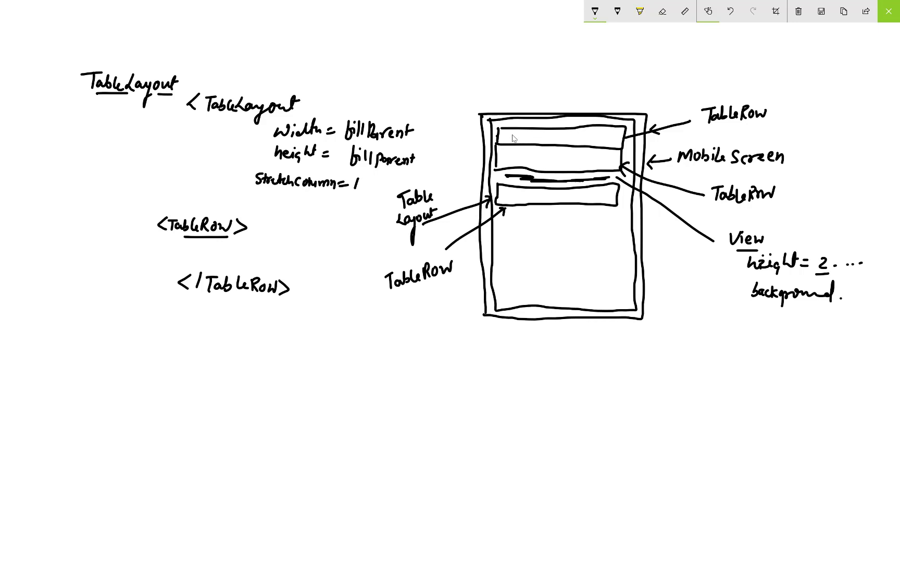
Label the third row TableRow and write 'Text view', 'Button' and 'Edit...' in rows.
text(Text)
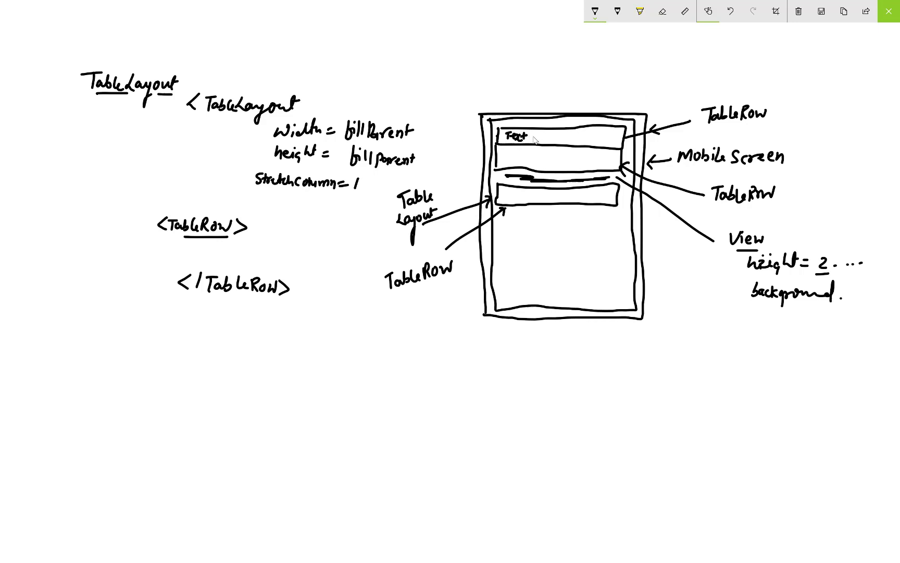
text(view)
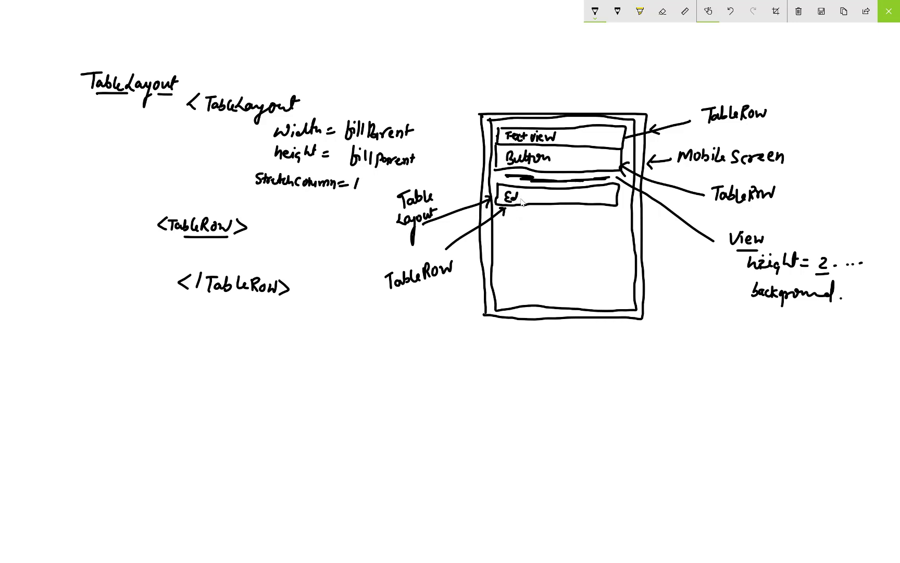
text(Edit ...)
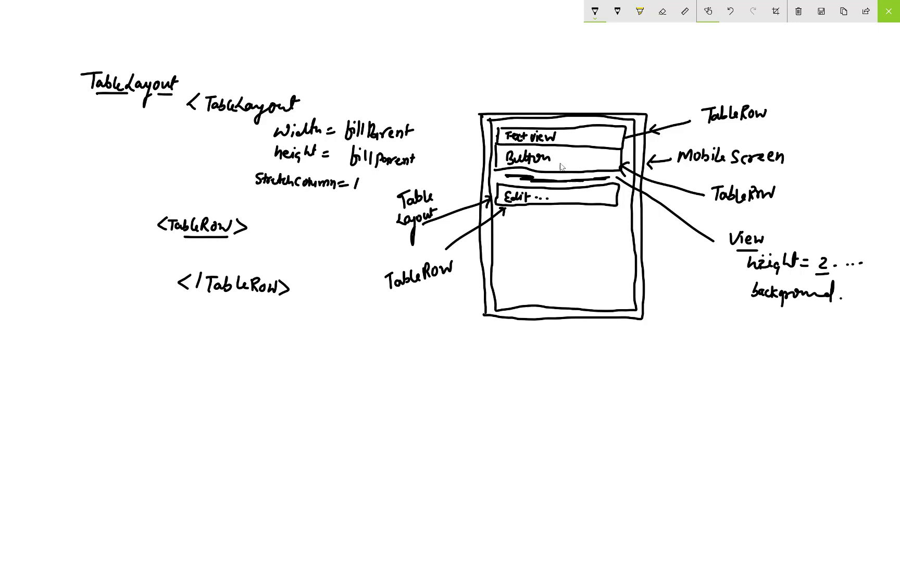
mouse_move(452, 219)
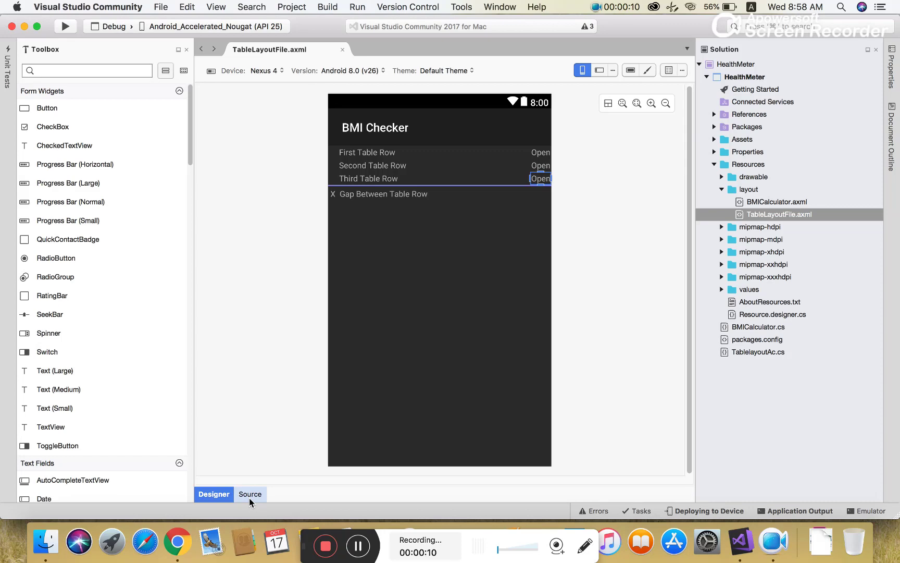
View TableLayoutFile.axml's XML source and scroll through the TableRow definitions.
click(249, 494)
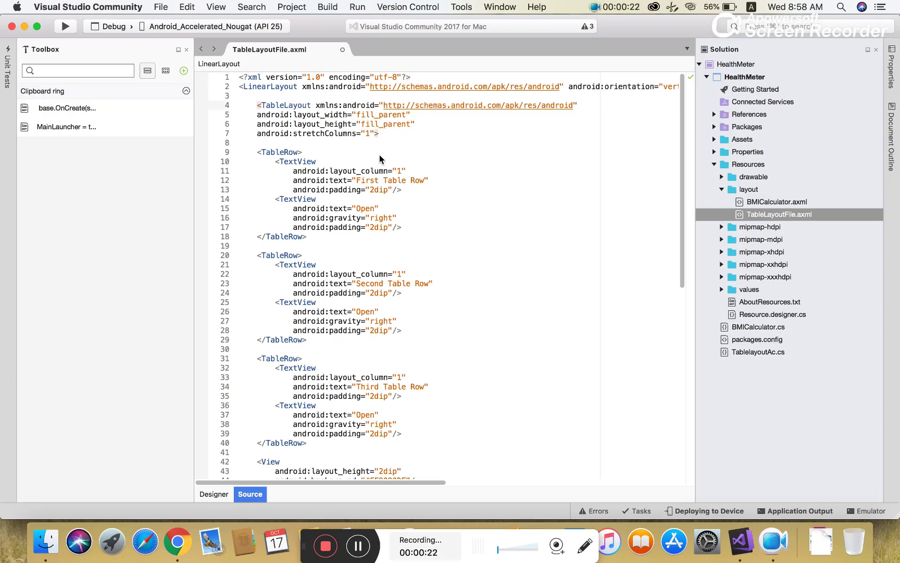
scroll(down, 3)
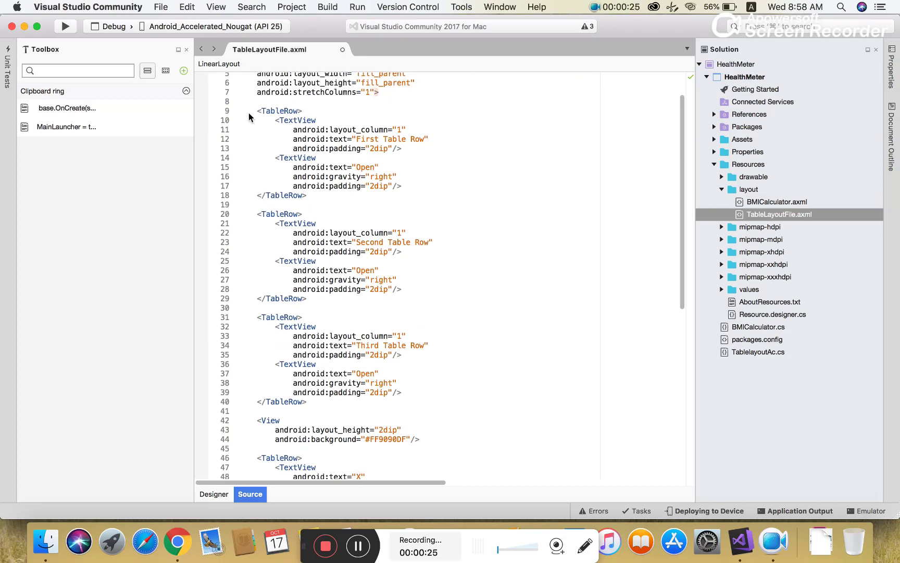
drag(257, 111, 306, 195)
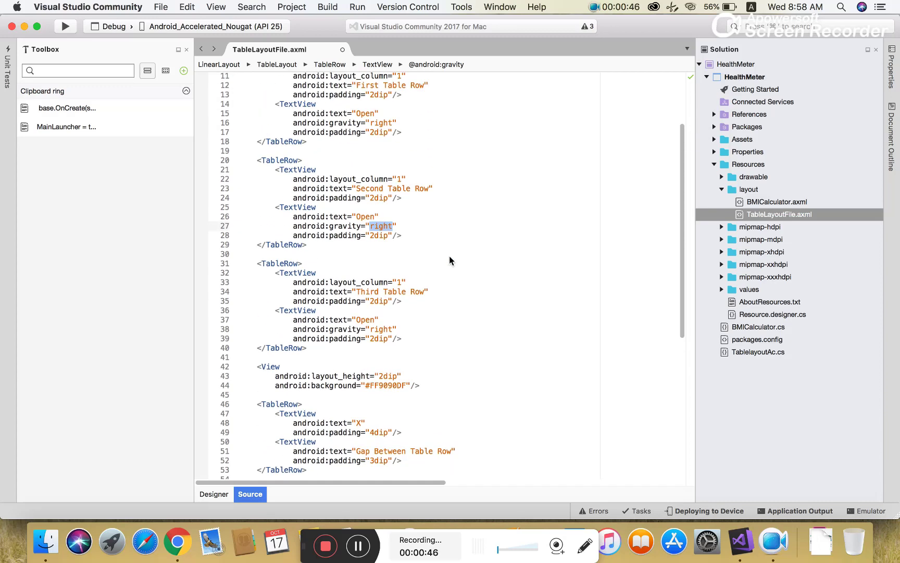
click(213, 494)
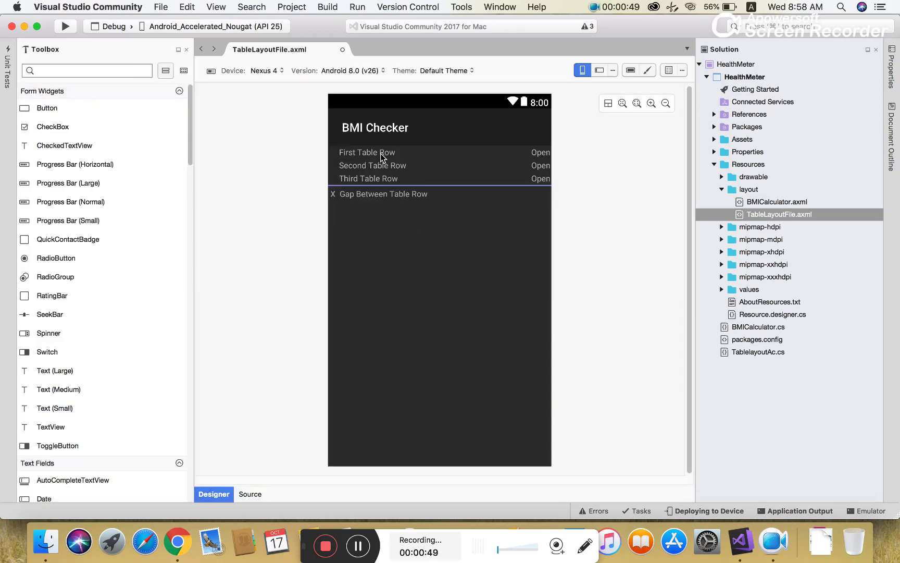
click(250, 494)
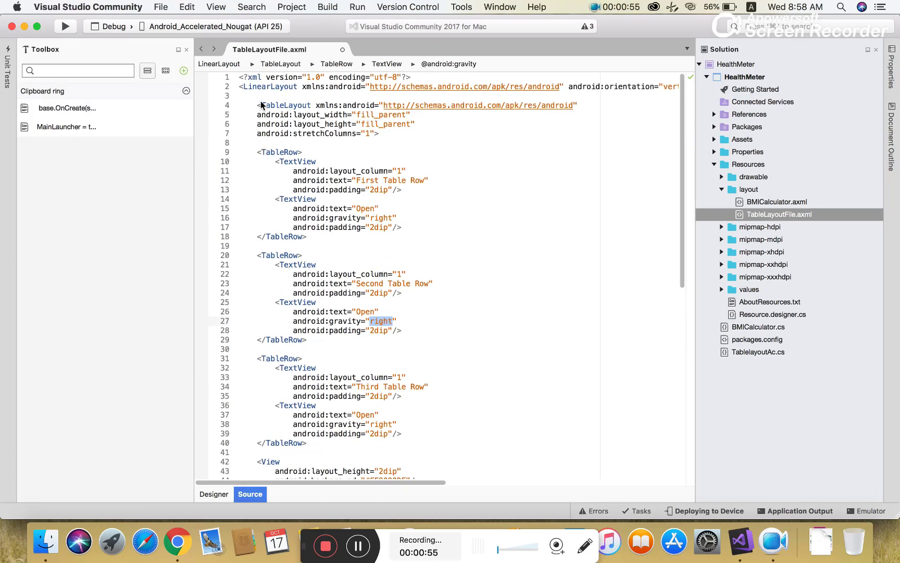
click(286, 105)
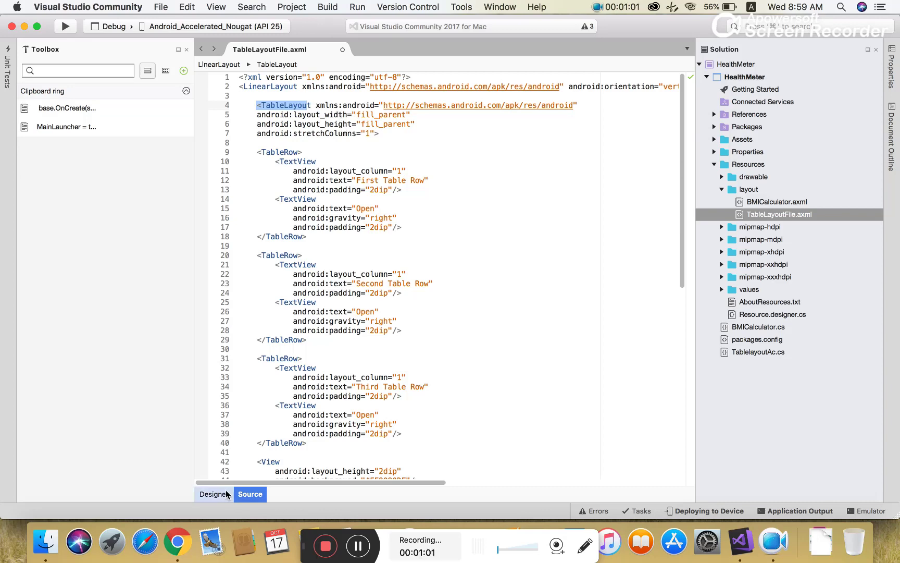
click(214, 494)
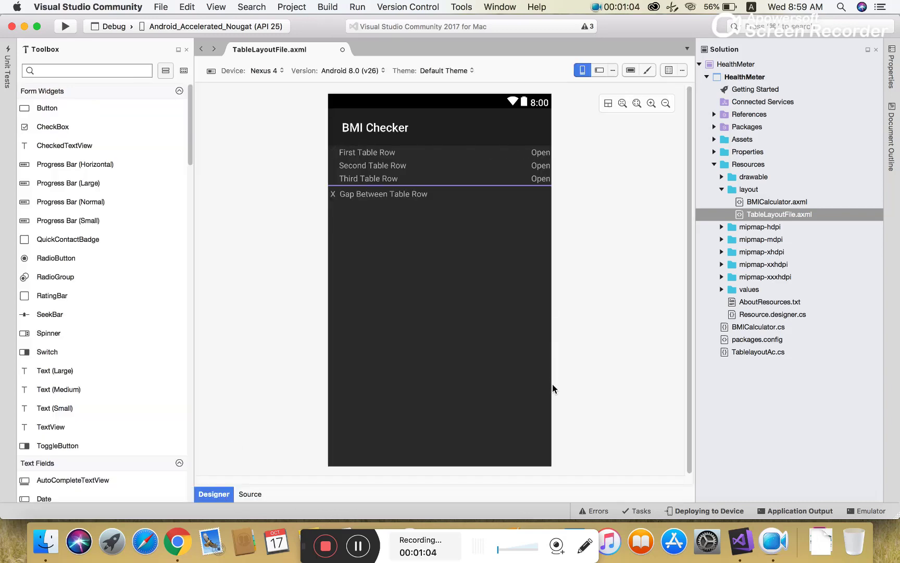
click(249, 494)
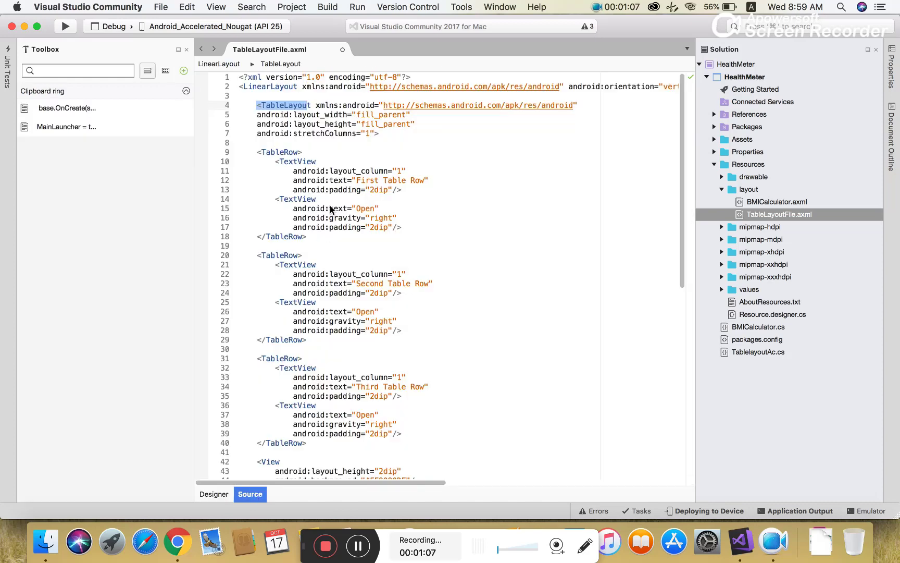
mouse_move(290, 169)
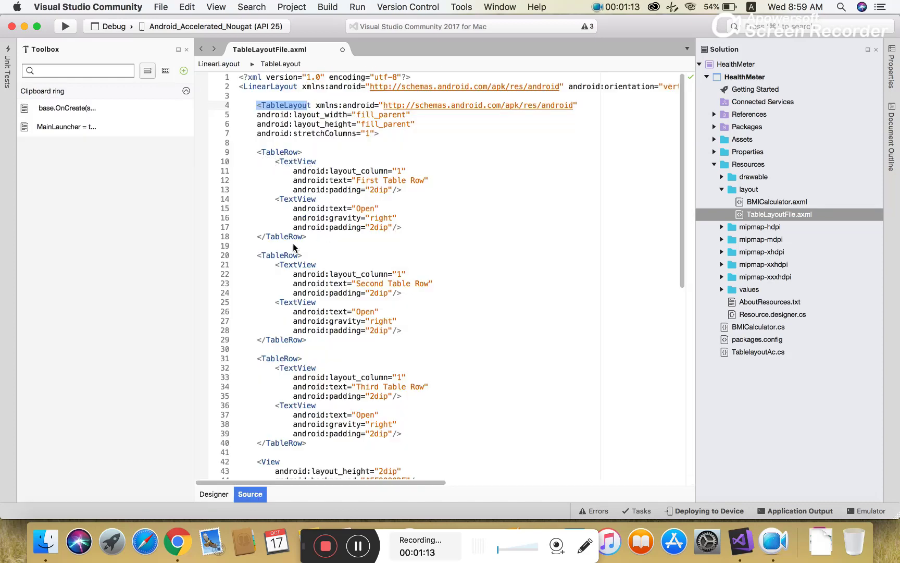
click(213, 494)
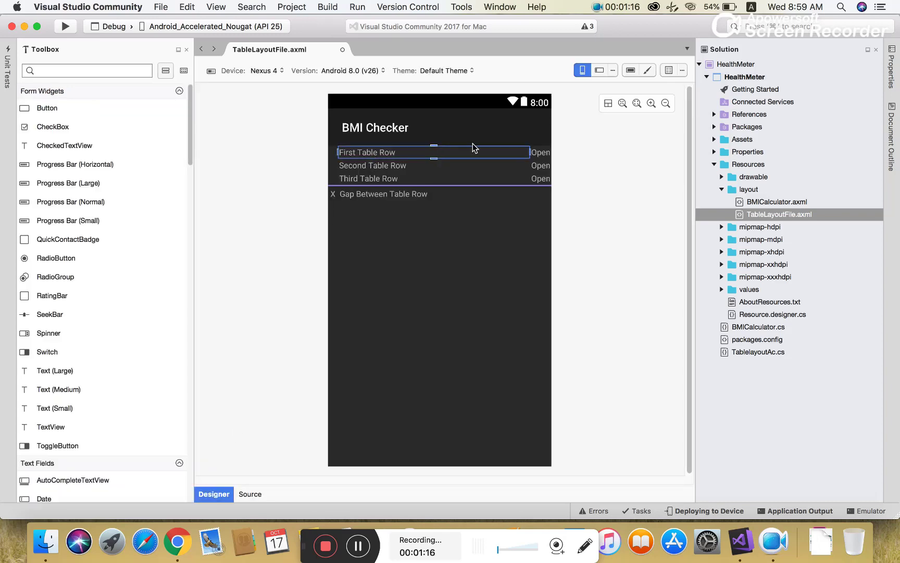
click(250, 494)
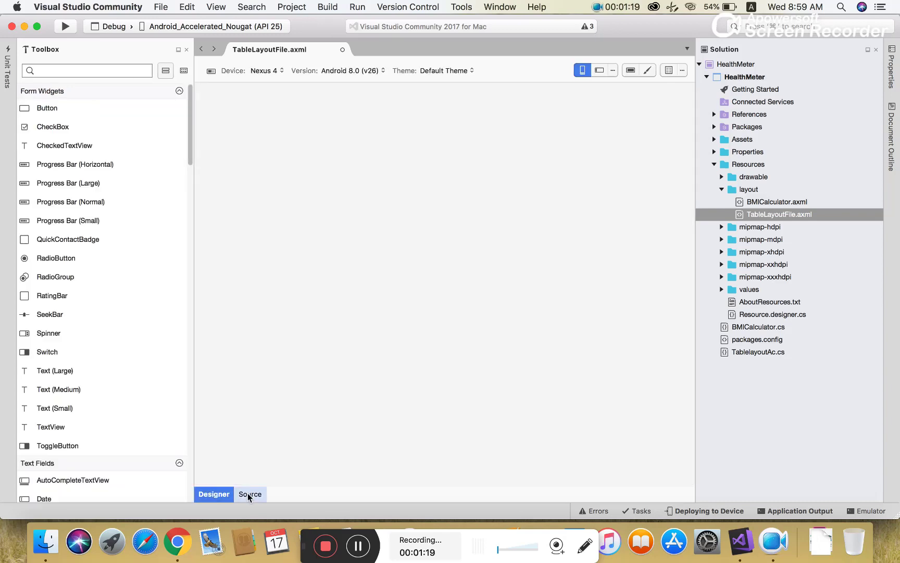
click(249, 494)
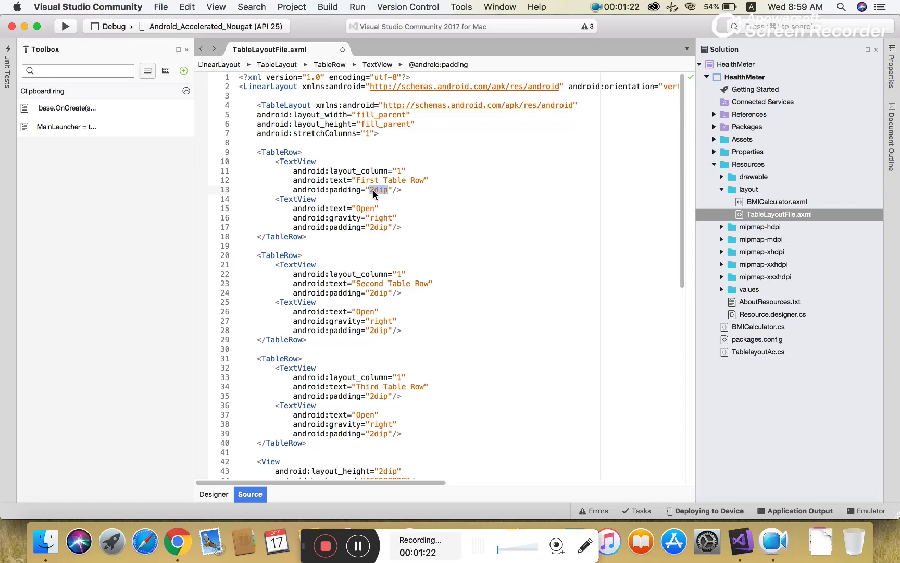
click(214, 494)
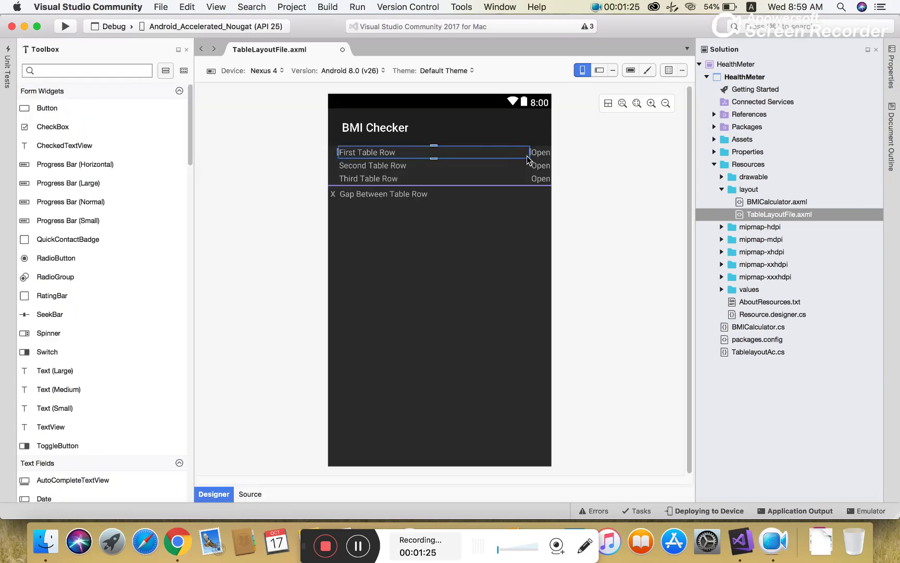
click(540, 152)
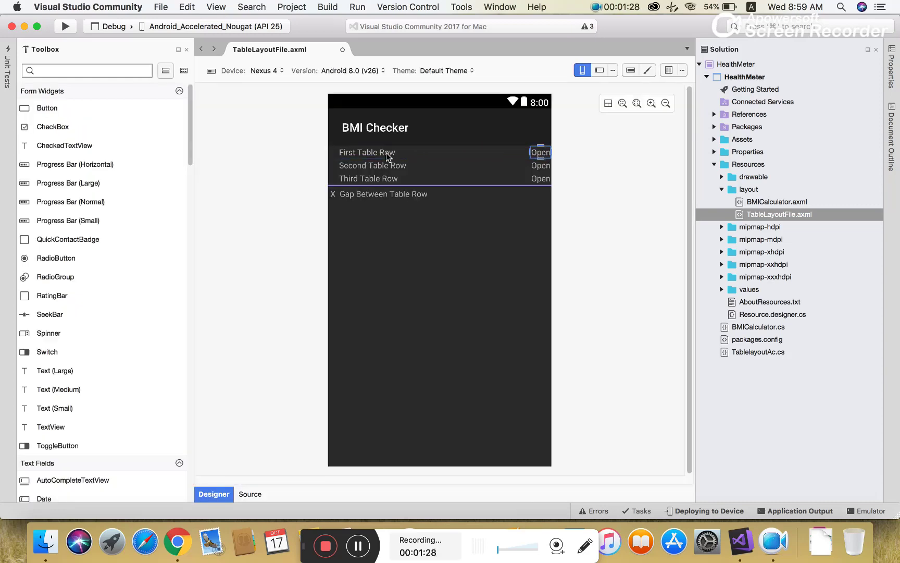
click(372, 165)
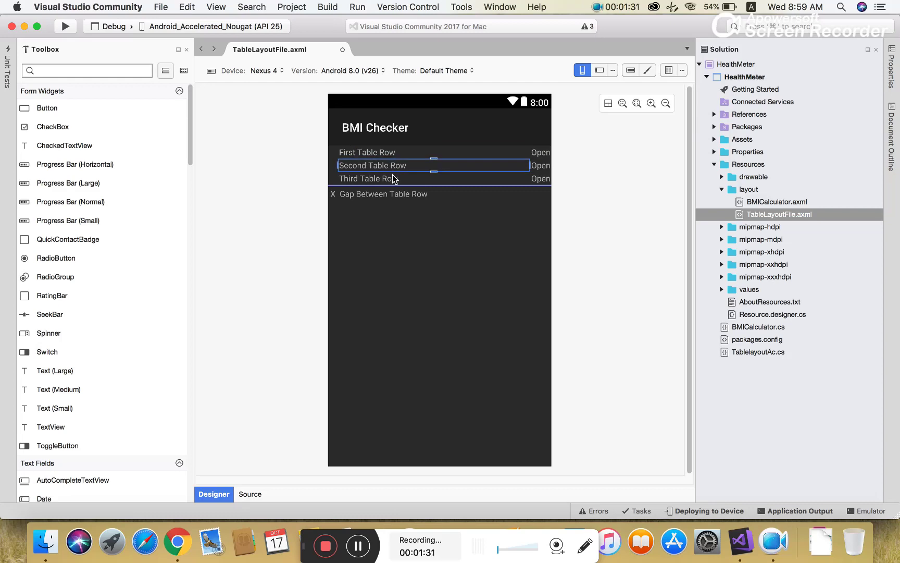
click(250, 494)
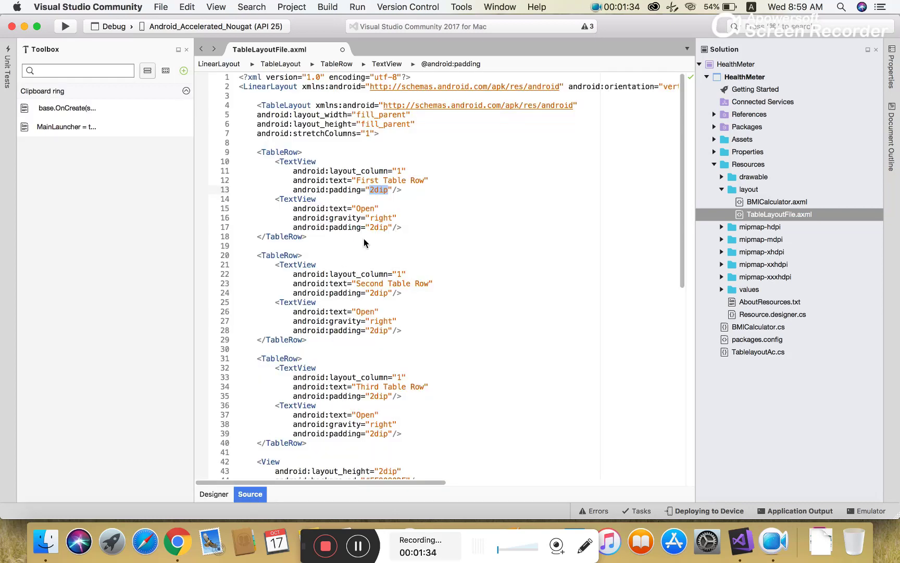
mouse_move(289, 335)
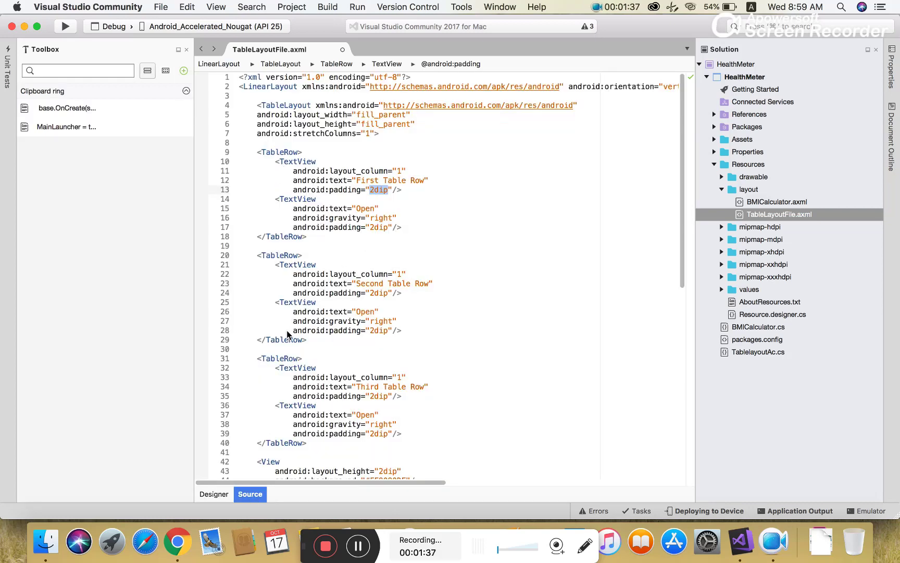
scroll(down, 3)
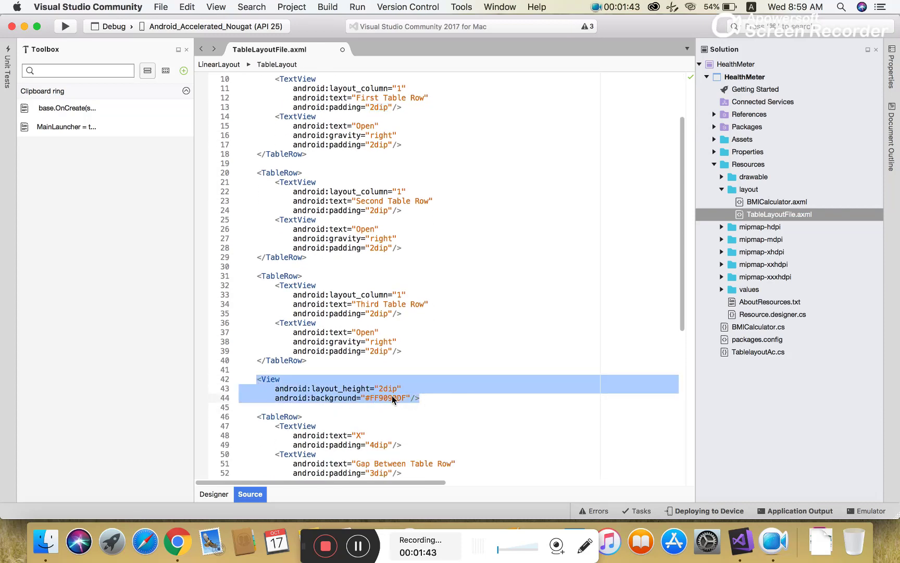
Toggle between Designer and Source, save, and preview the Gap Between Table Row.
click(214, 494)
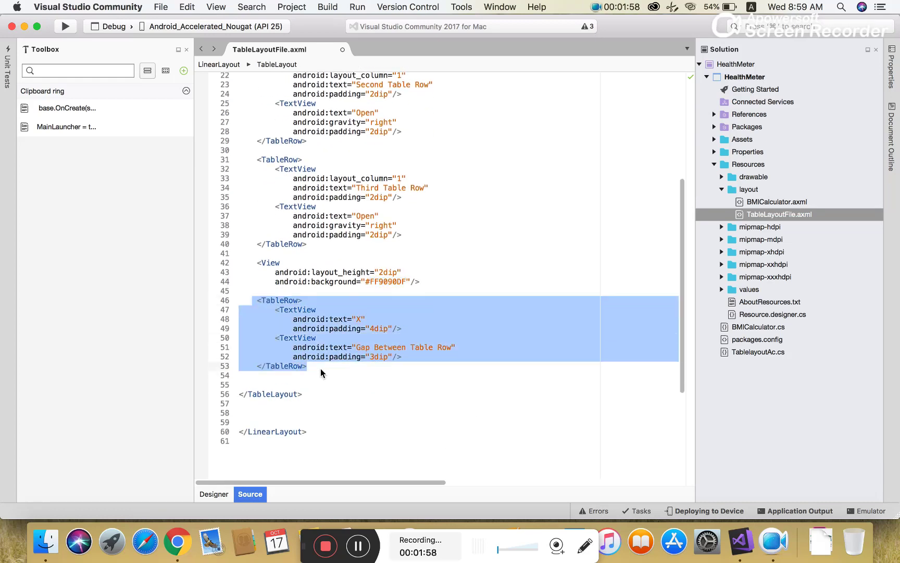
click(213, 494)
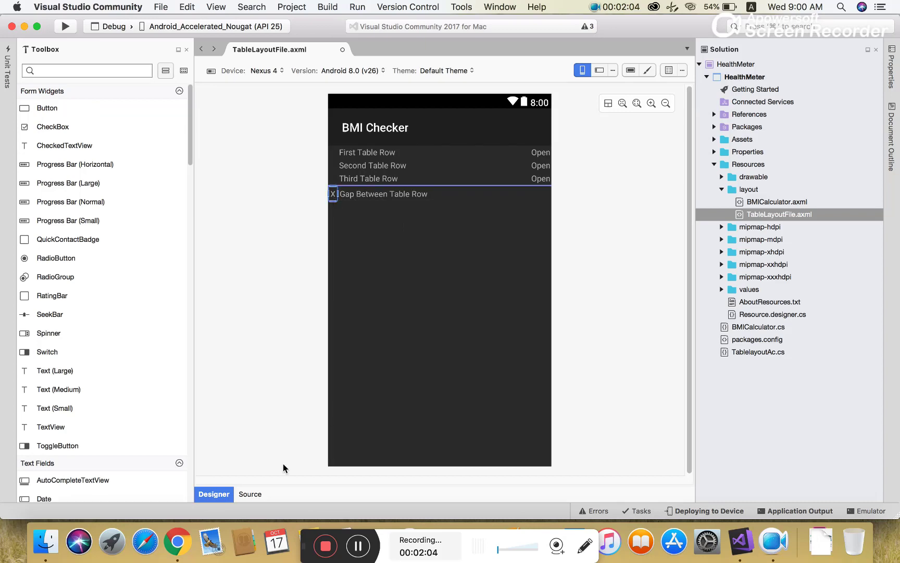
click(249, 494)
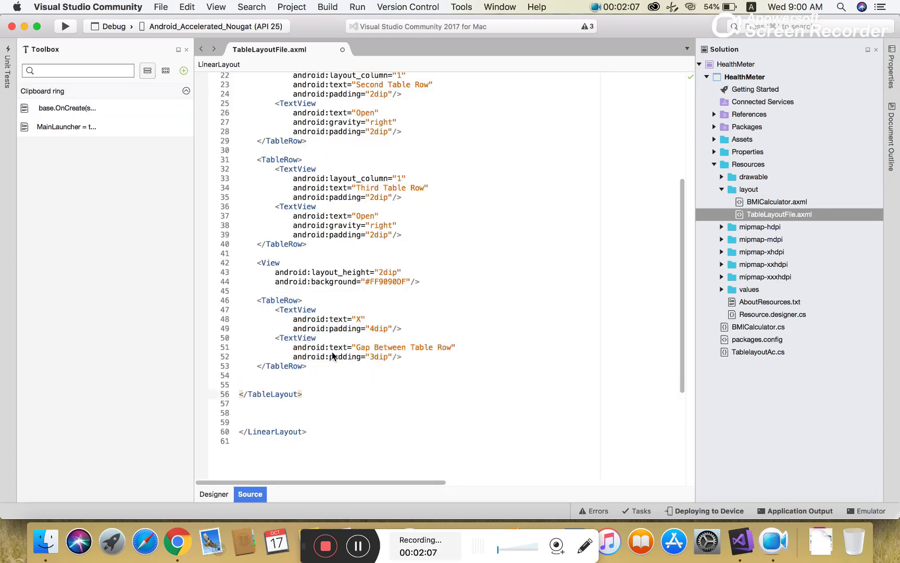
click(213, 494)
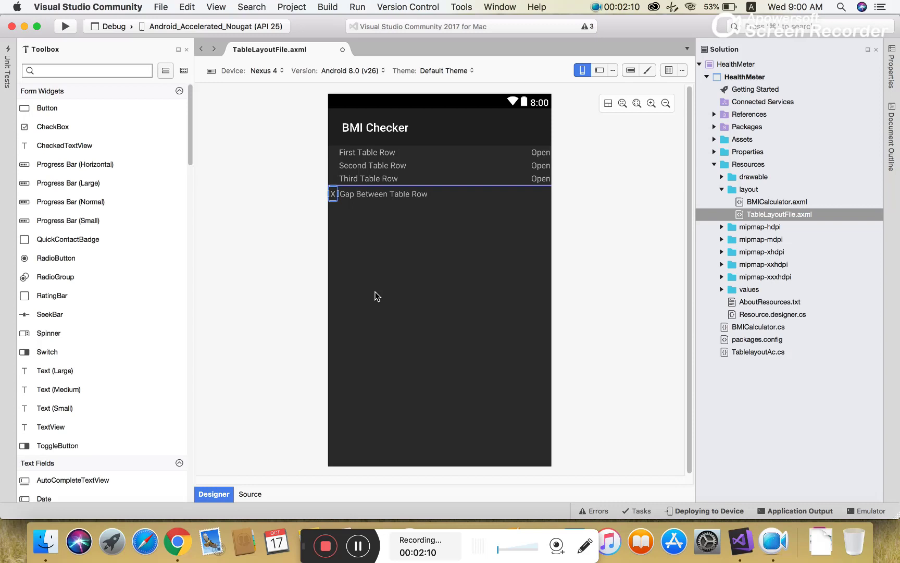
click(65, 26)
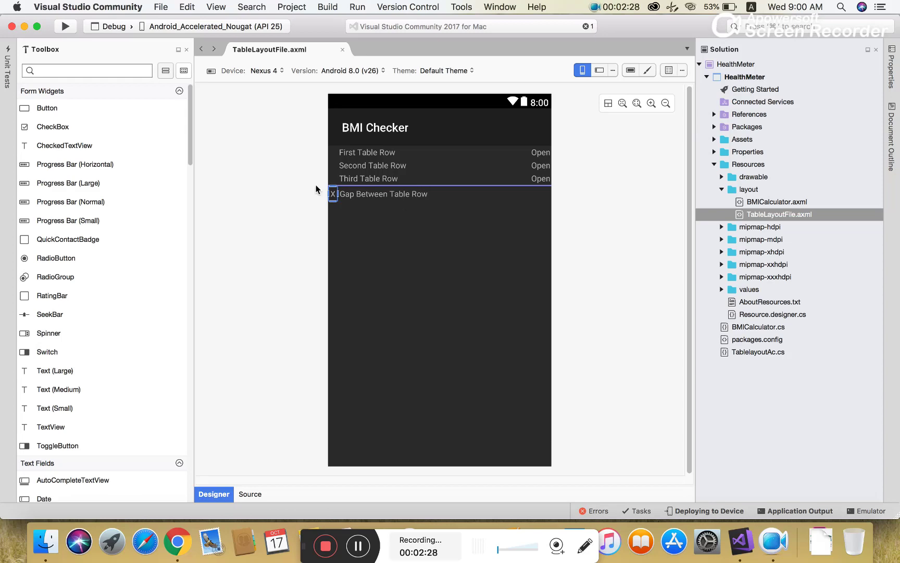
Show the XML source and build HealthMeter in Debug.
click(249, 494)
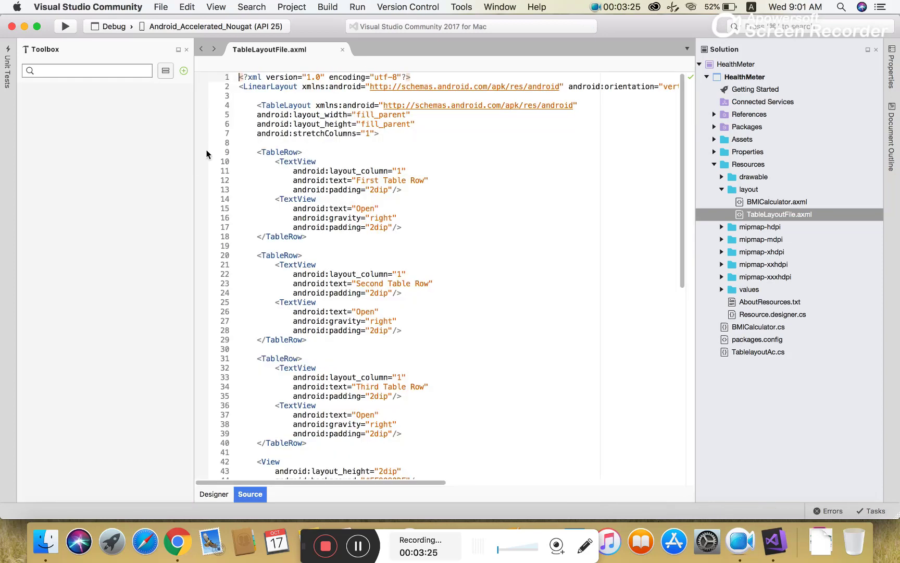
click(65, 26)
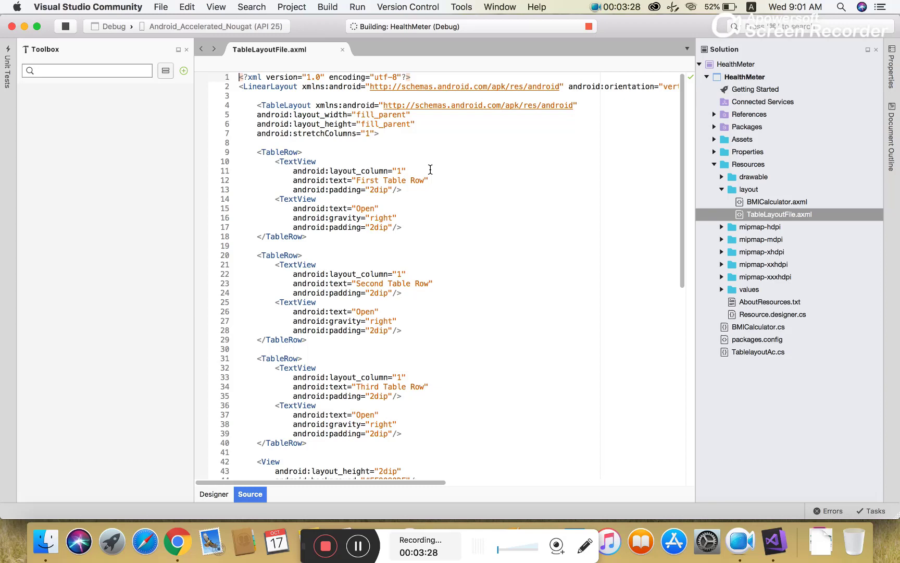